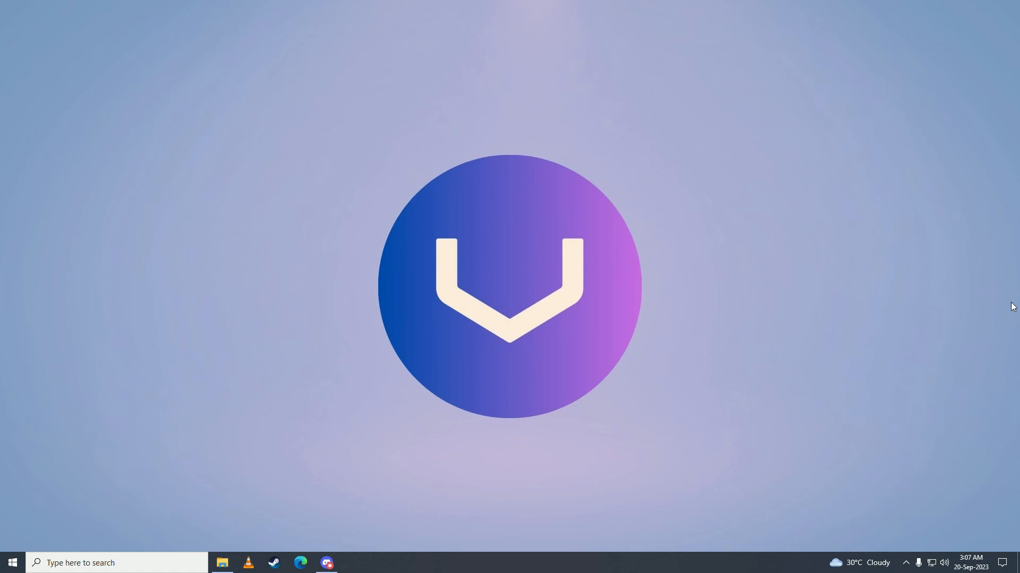
pyautogui.moveTo(579, 519)
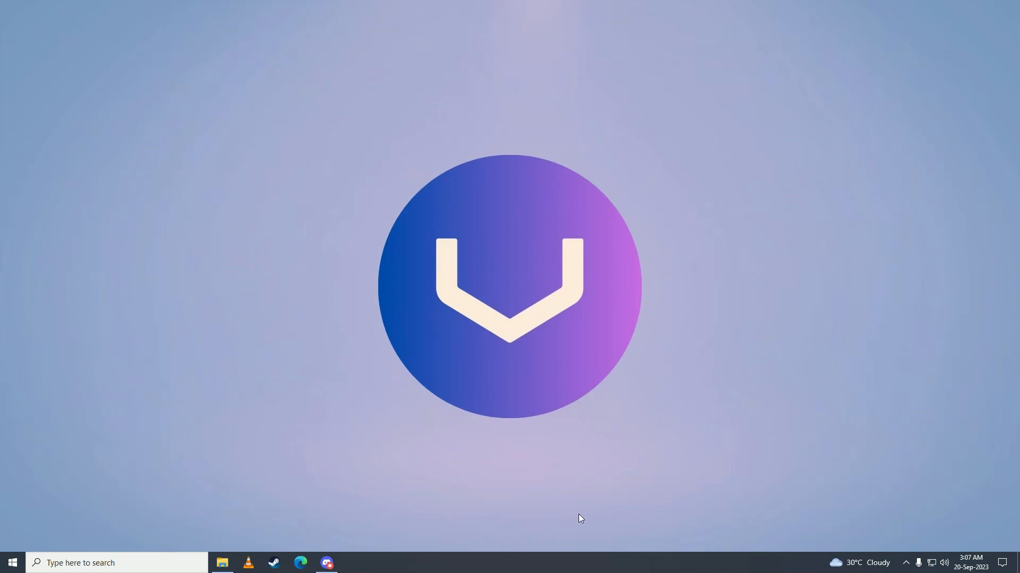
pyautogui.moveTo(343, 437)
pyautogui.write('AppData')
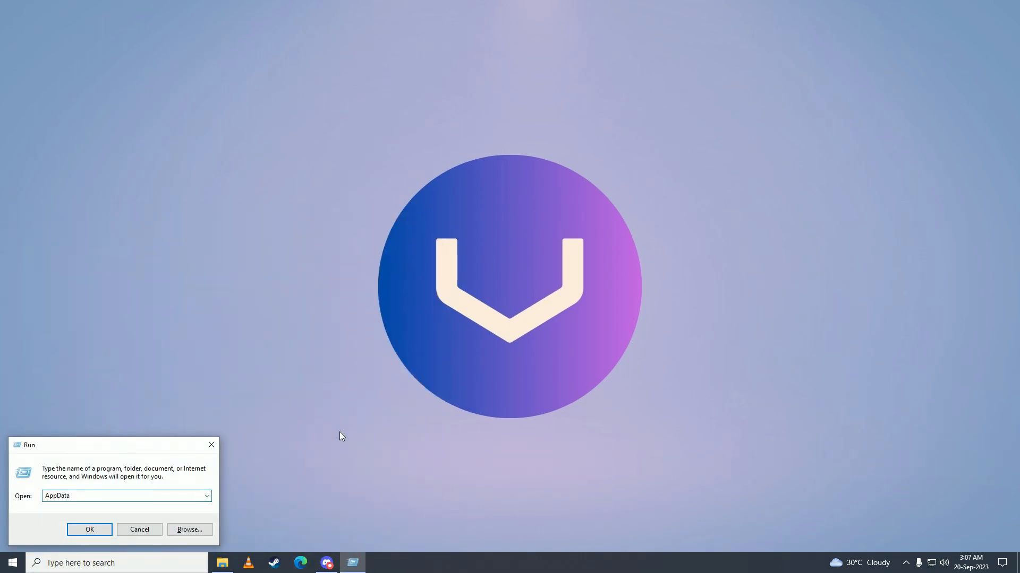
# Step: Browse into the AppData Roaming folder in File Explorer
pyautogui.click(89, 528)
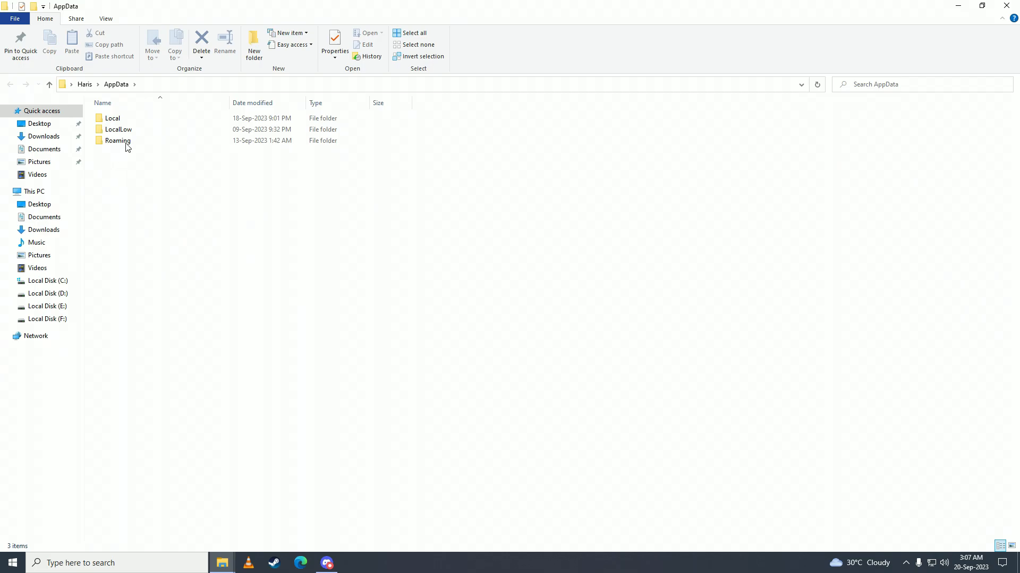
pyautogui.doubleClick(117, 140)
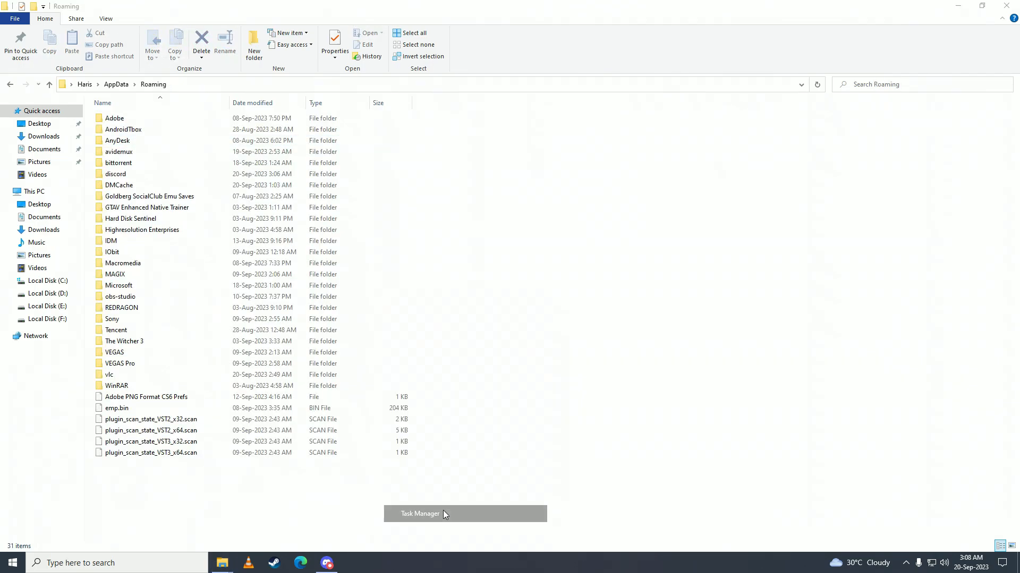
# Step: End the running Discord process in Task Manager and dismiss Task Manager
pyautogui.click(420, 514)
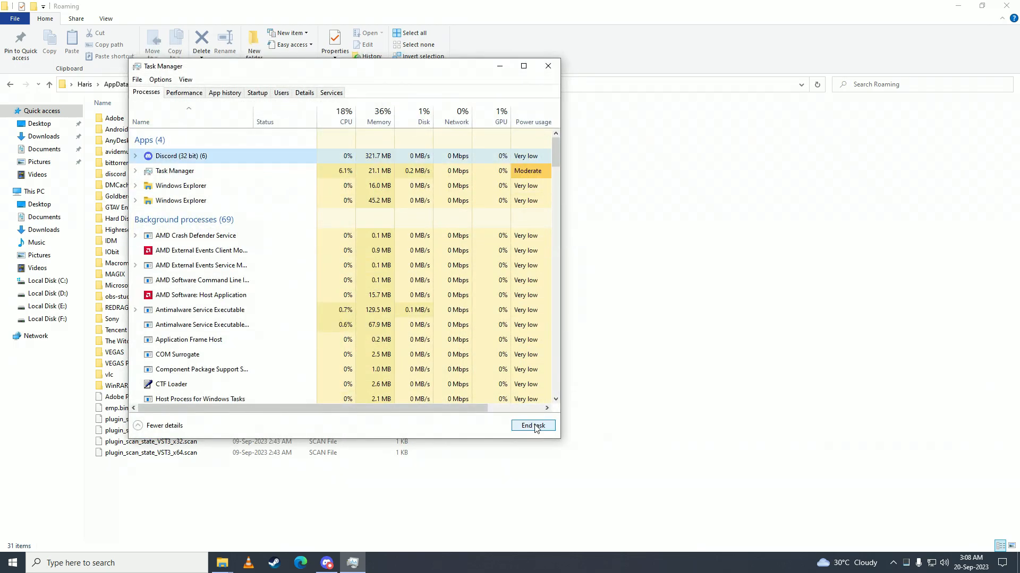
pyautogui.click(532, 425)
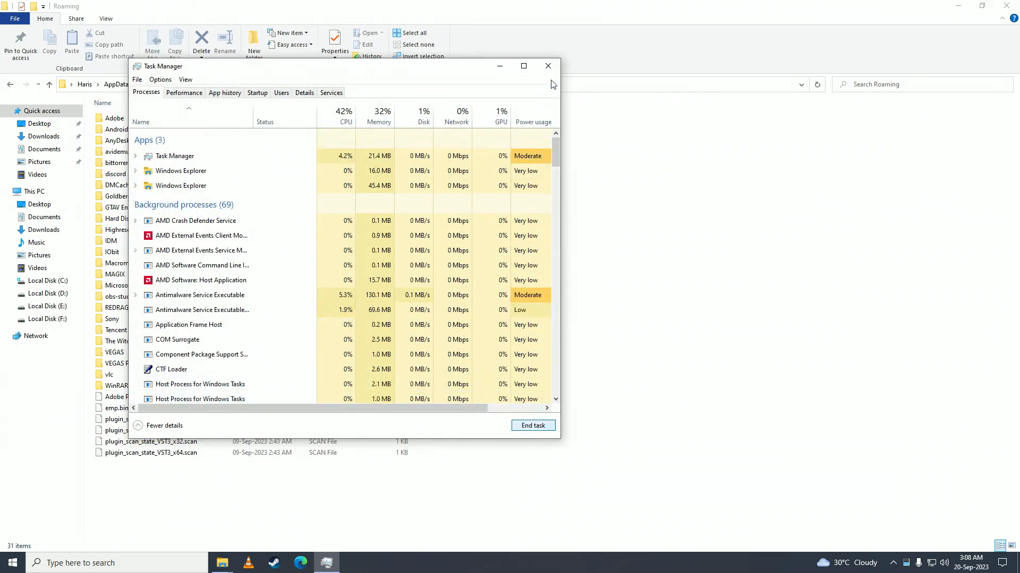
pyautogui.click(547, 66)
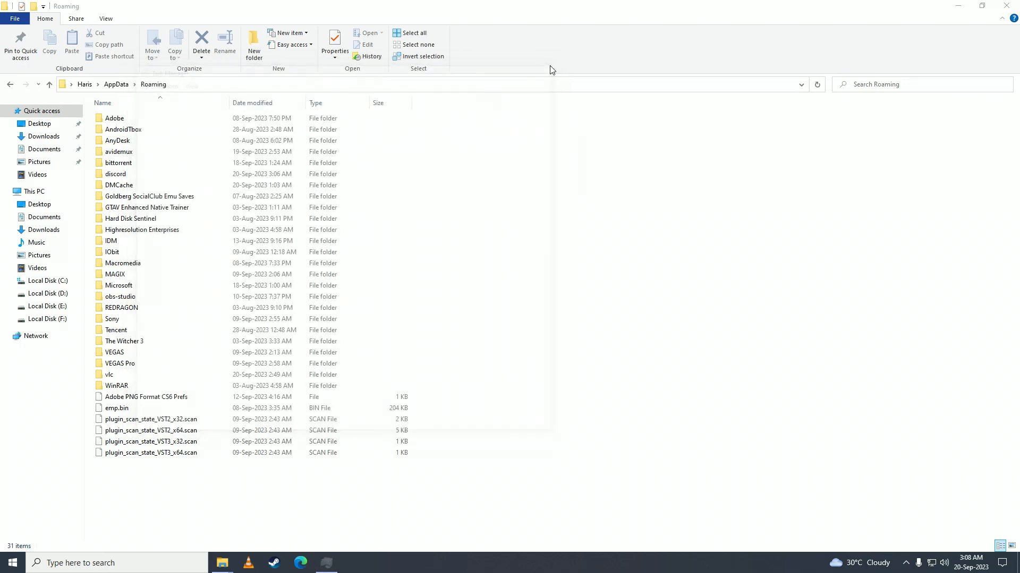
# Step: Delete the discord folder from Roaming using the Home ribbon
pyautogui.click(115, 173)
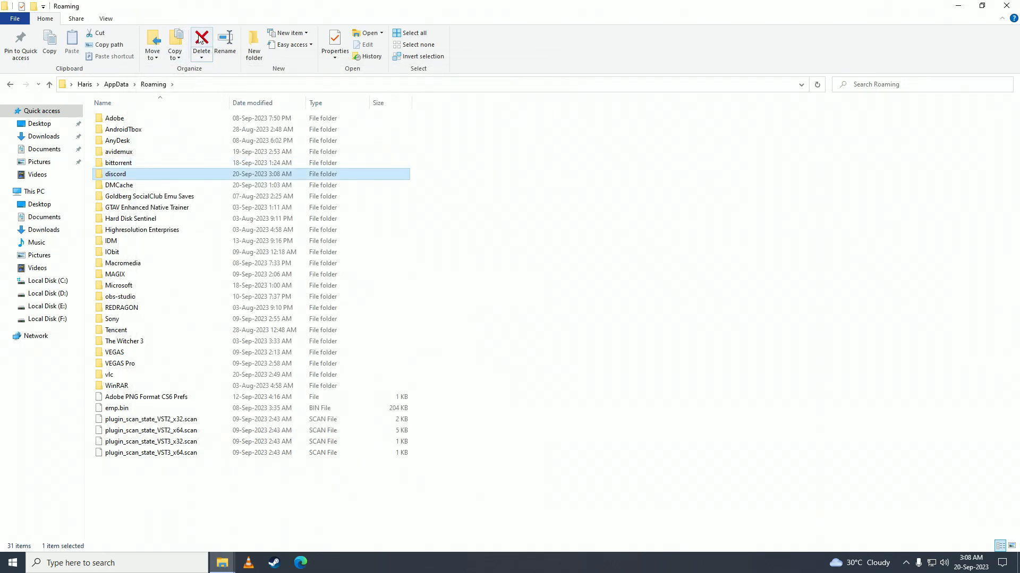
pyautogui.click(200, 41)
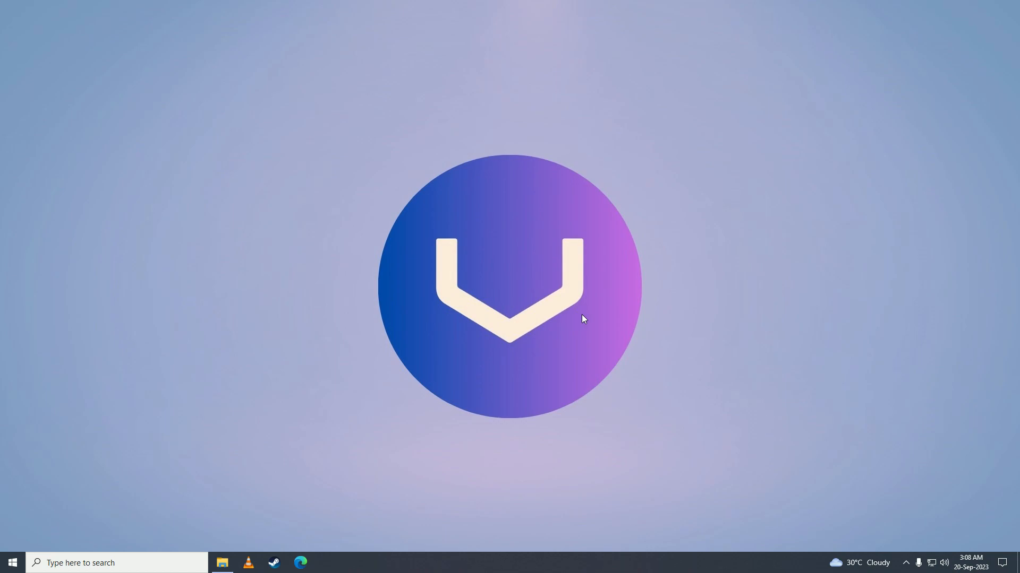
# Step: Launch Discord from the Start menu so it begins loading
pyautogui.click(12, 563)
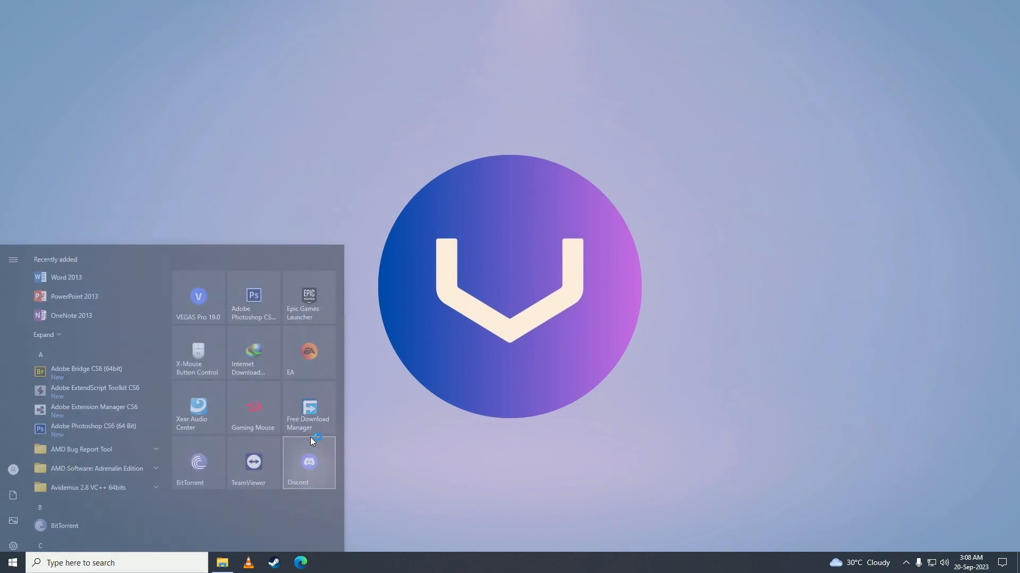
pyautogui.click(308, 463)
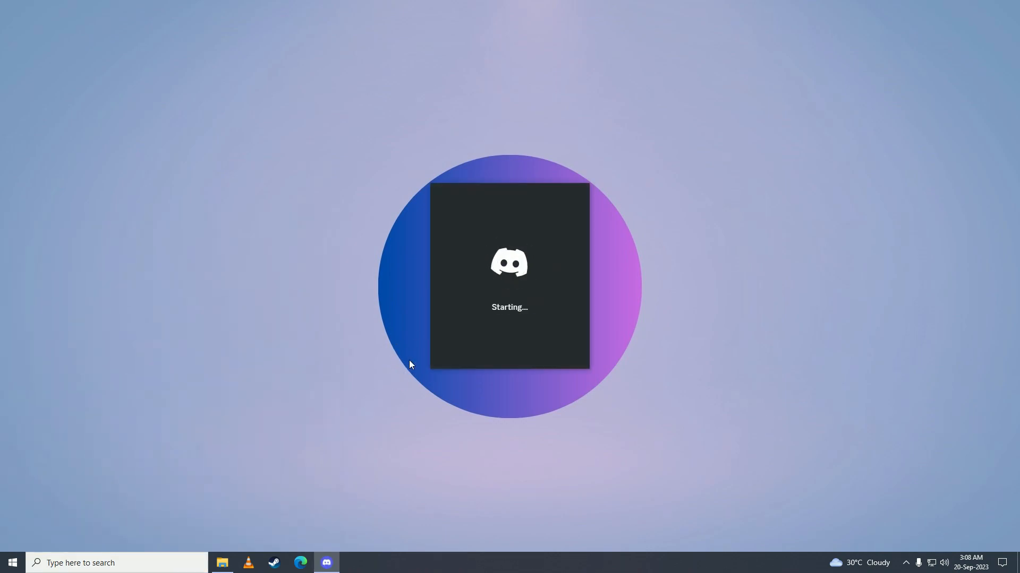
pyautogui.moveTo(595, 327)
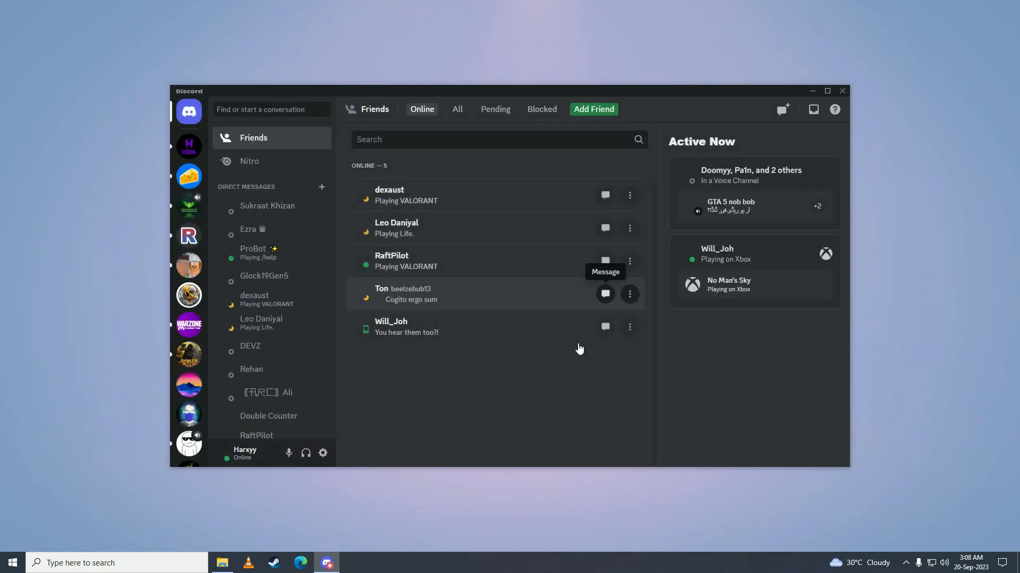
pyautogui.moveTo(563, 386)
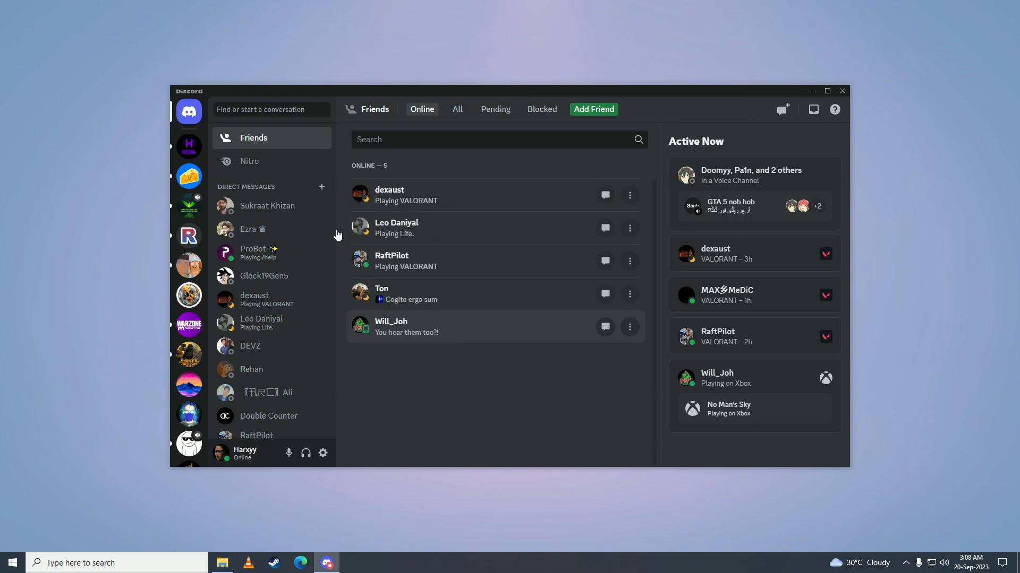
pyautogui.moveTo(497, 437)
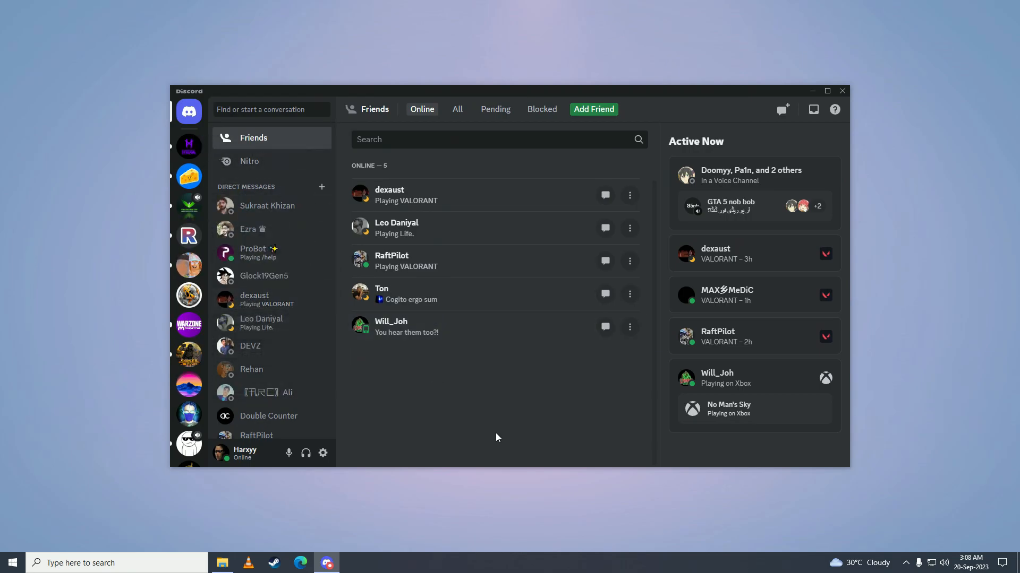